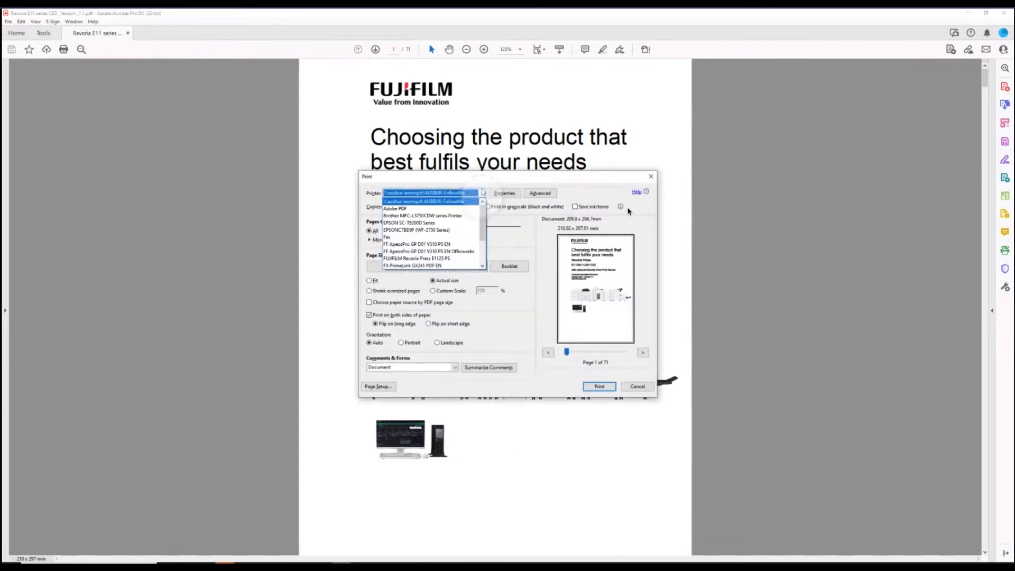
- Select FUJIFILM Revoria Press E1125 PS as the print dialog's printer
click(417, 259)
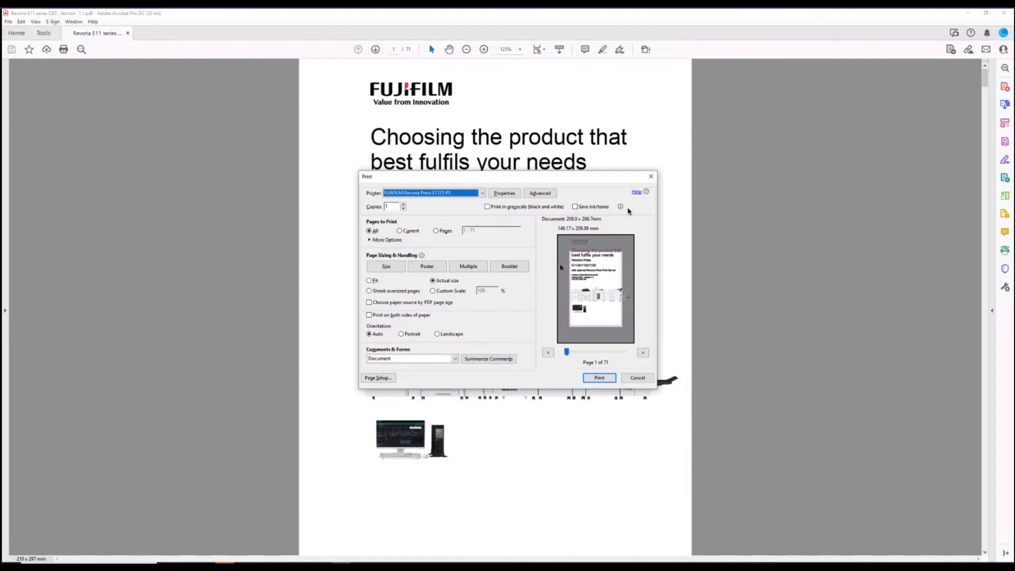
mouse_move(611, 329)
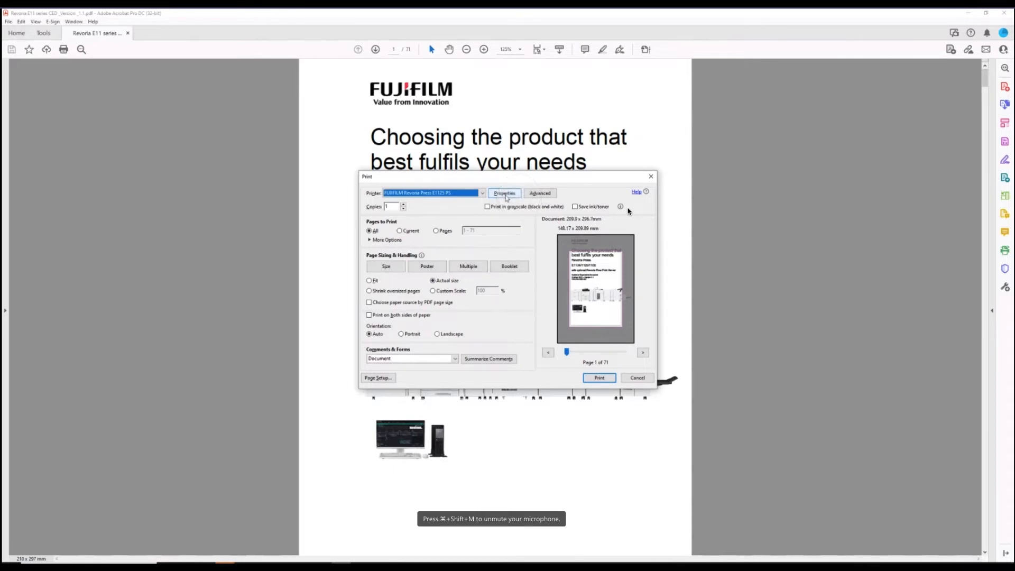
- In printer properties, set A4 output paper size, keeping 1-Sided Print and No Staple
click(504, 193)
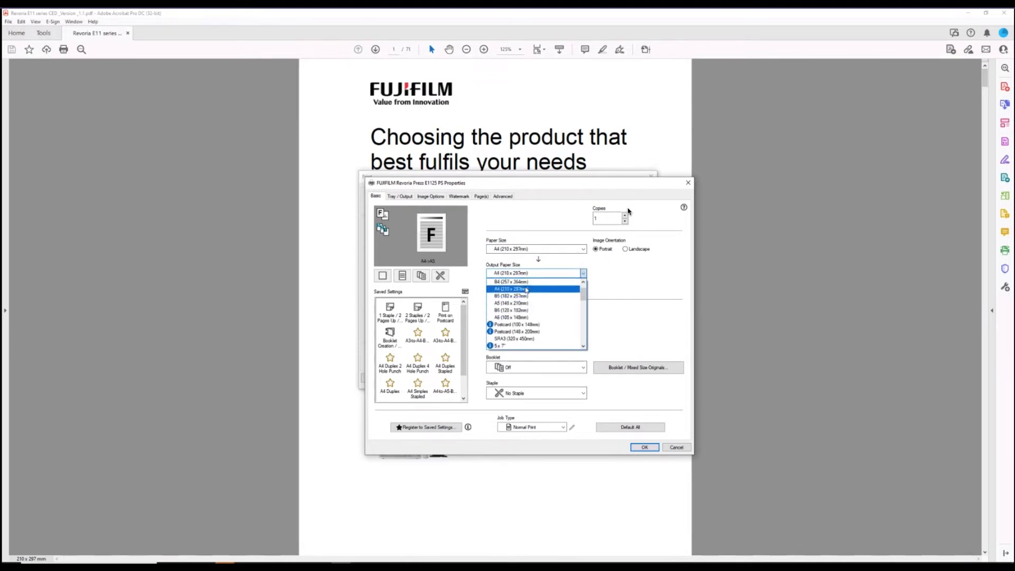
click(510, 273)
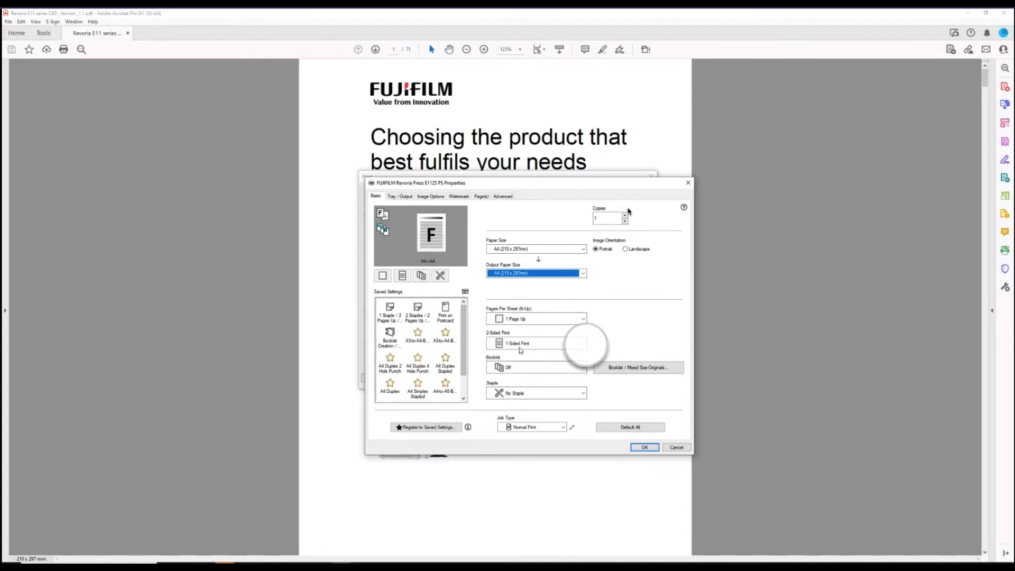
click(582, 343)
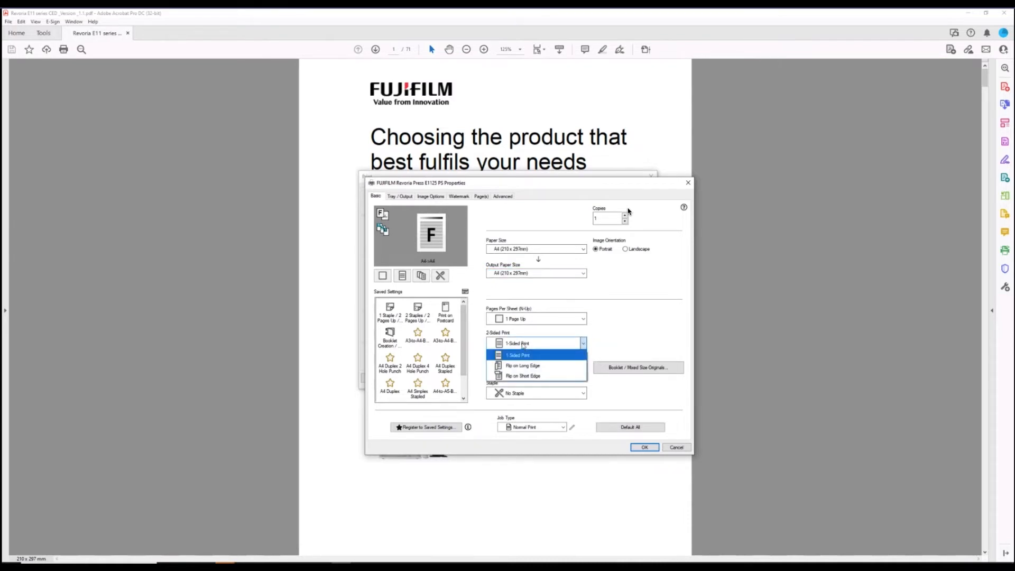
mouse_move(523, 375)
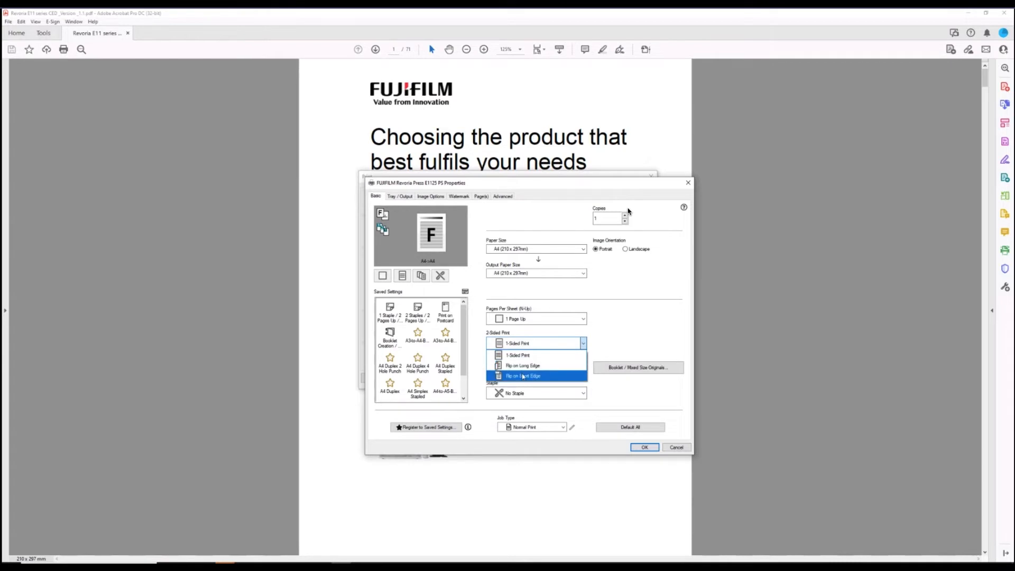
click(518, 355)
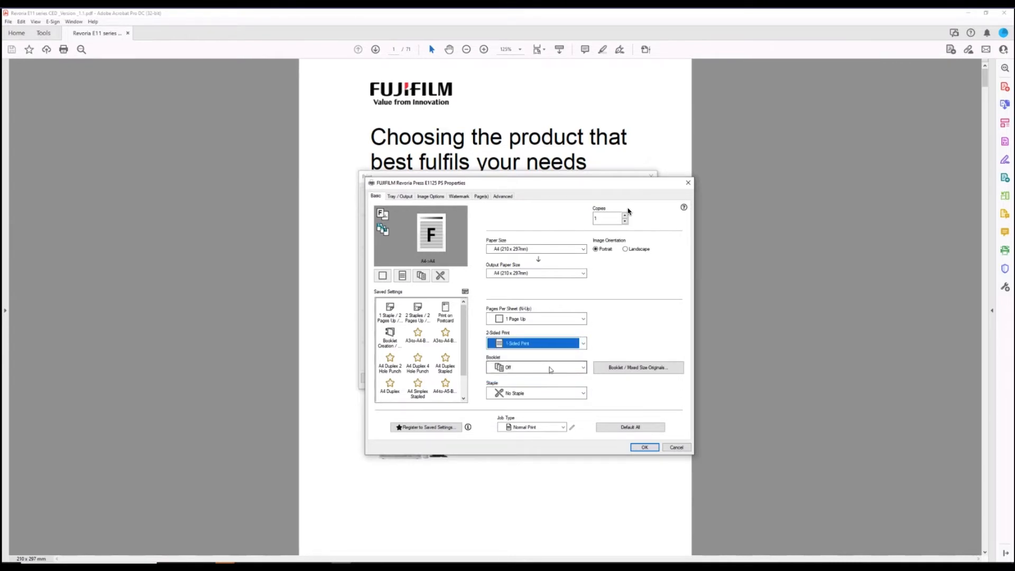
click(580, 392)
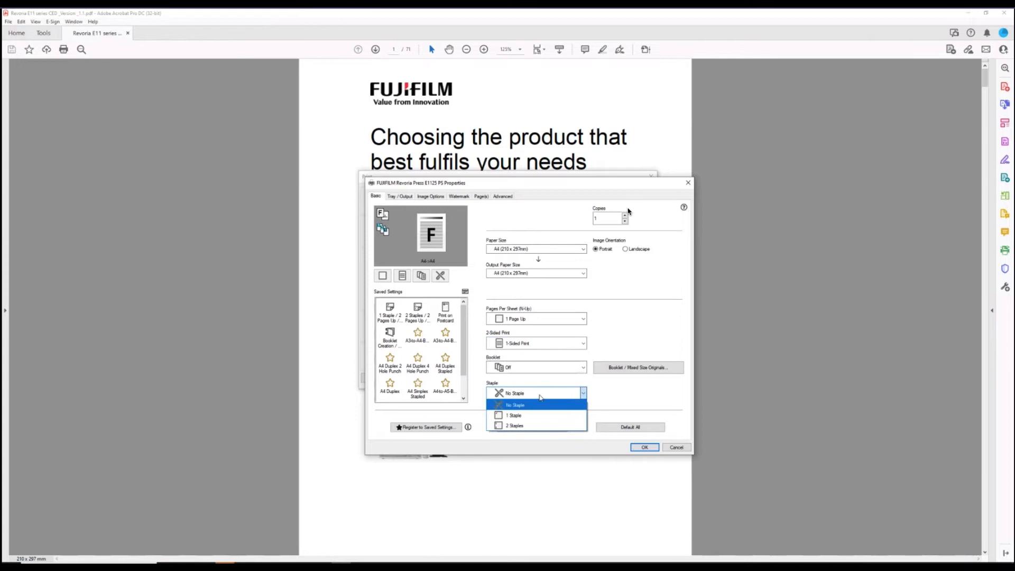
click(515, 405)
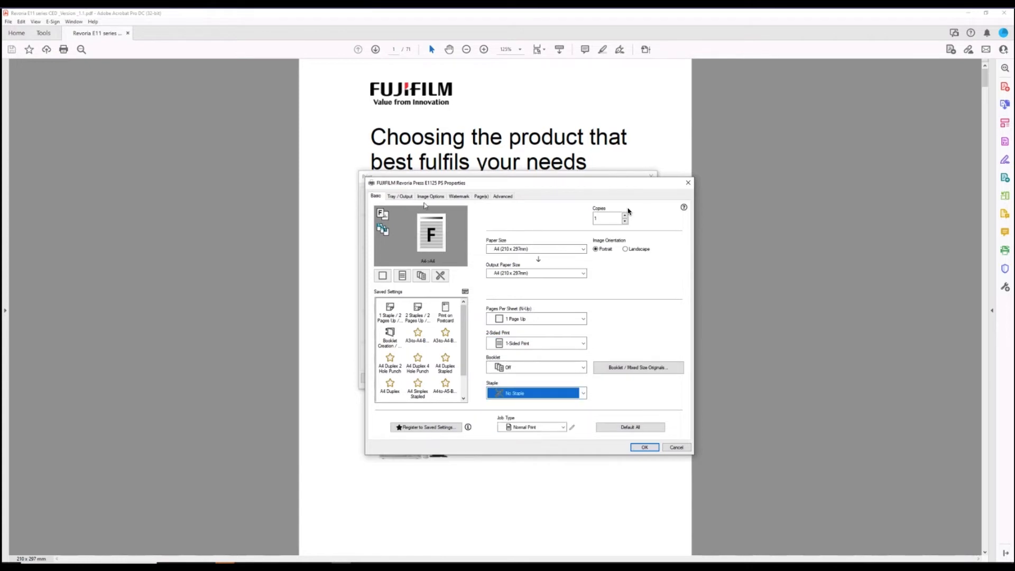
- Review the Image Options, leaving Standard image quality and halftone on Auto
click(431, 196)
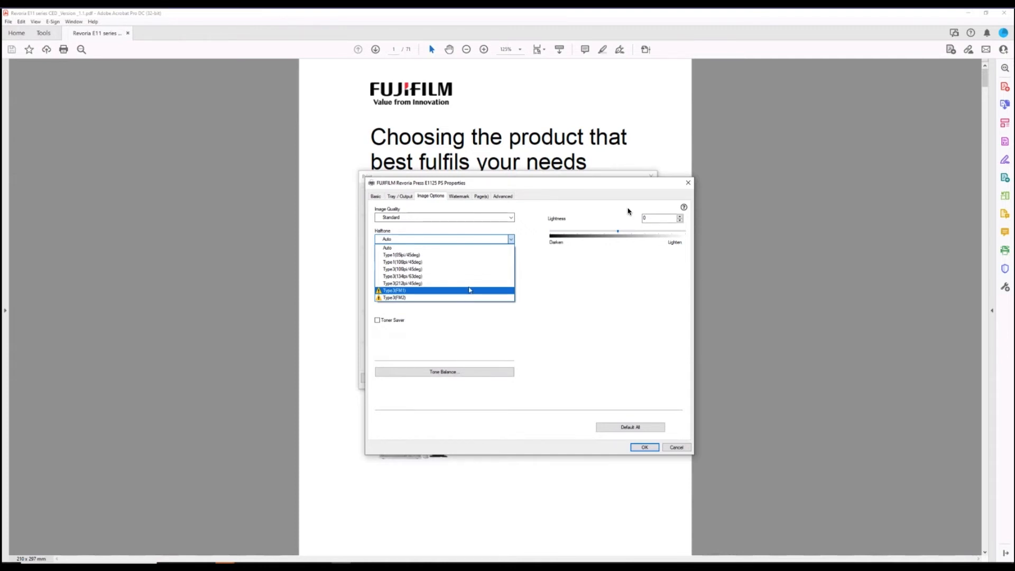
click(386, 247)
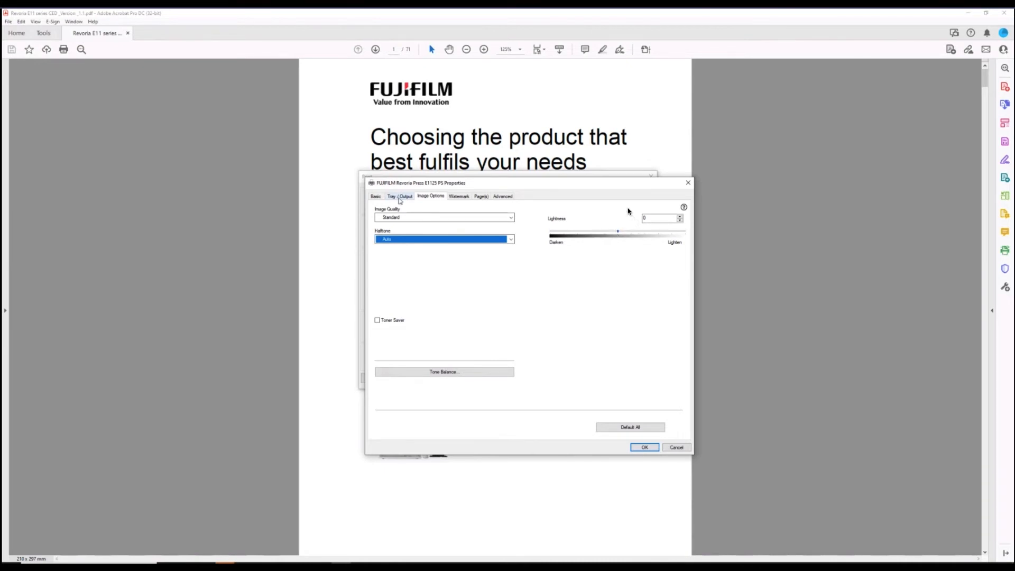
click(399, 196)
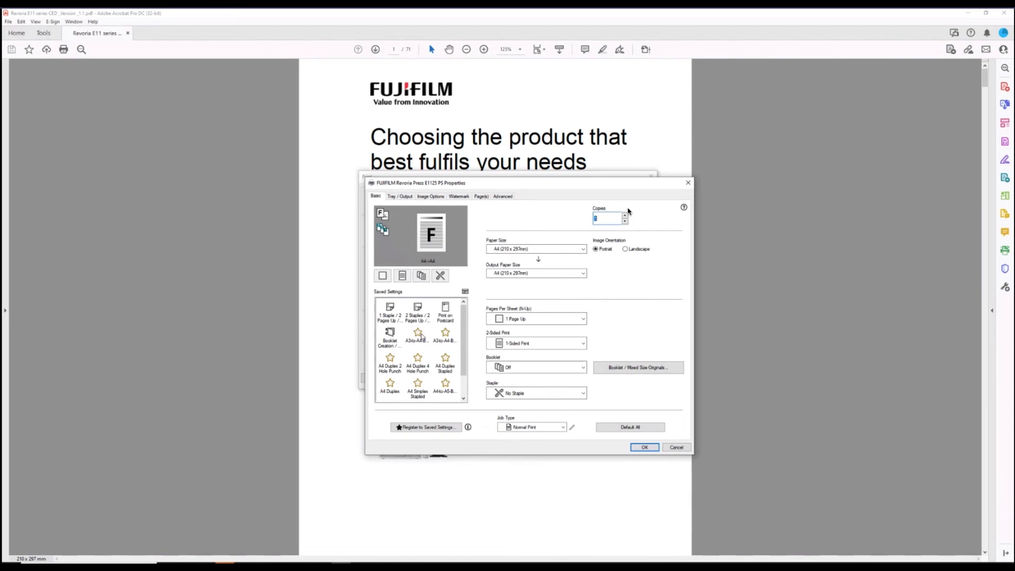
mouse_move(393, 359)
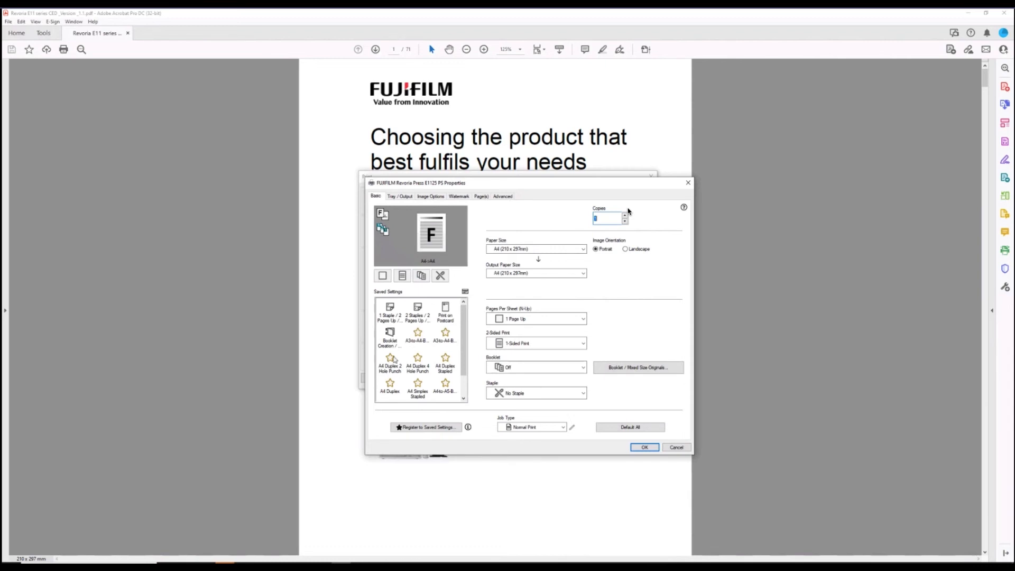
mouse_move(408, 360)
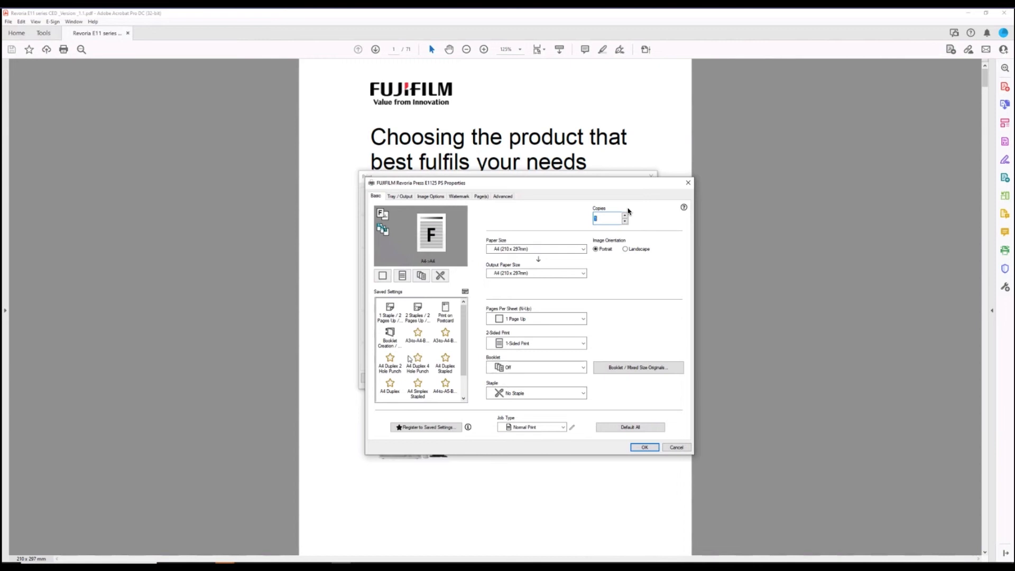
mouse_move(422, 361)
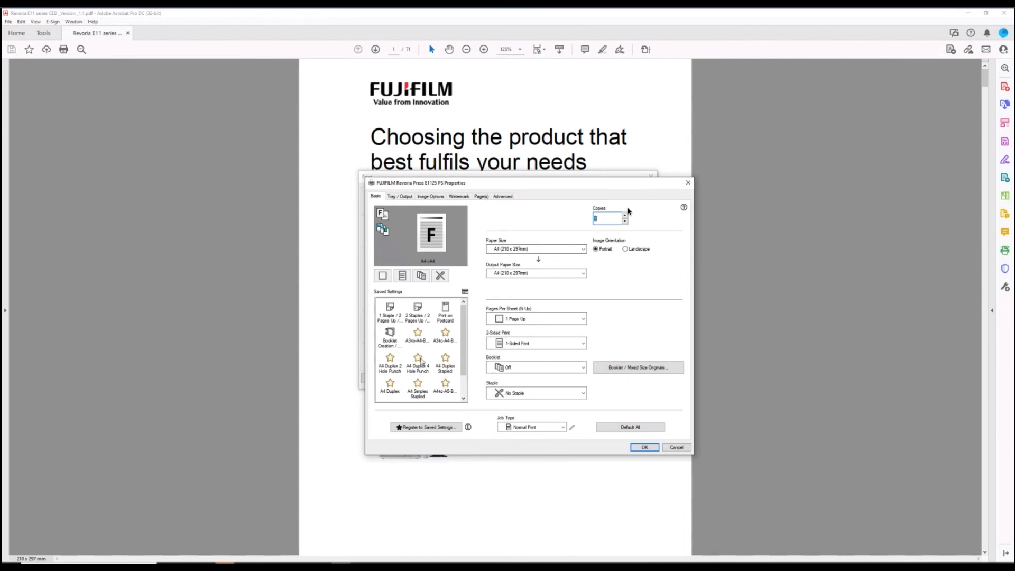
- Scroll the Saved Settings list to browse presets like A4 Duplex and A5 Simplex Tray 5
scroll(down, 3)
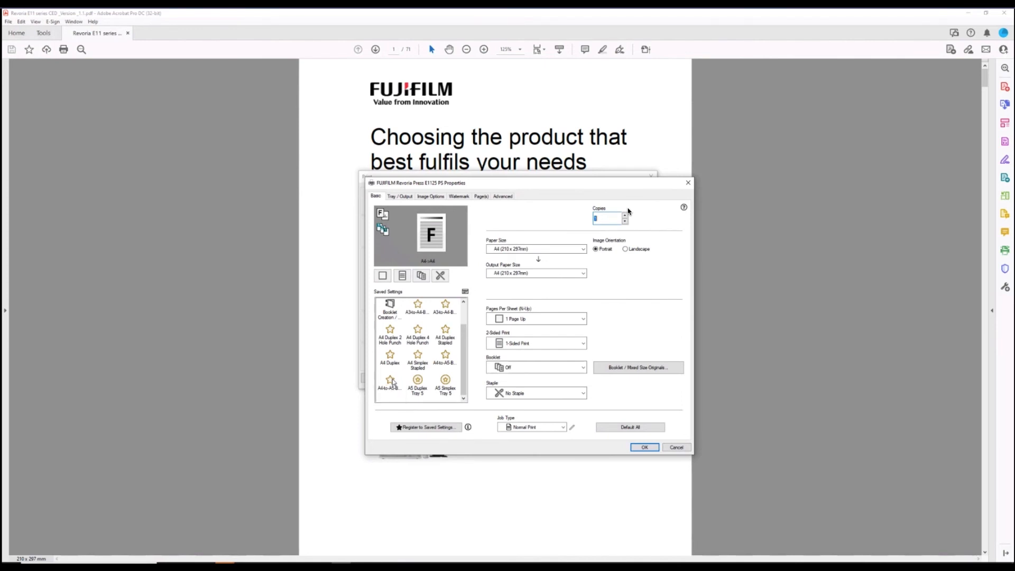
mouse_move(421, 384)
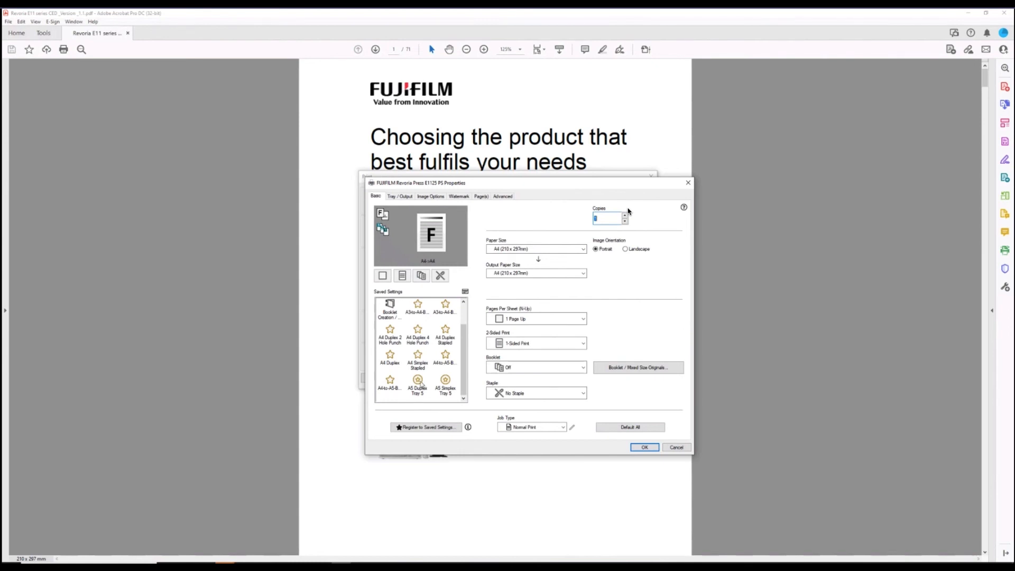
mouse_move(551, 327)
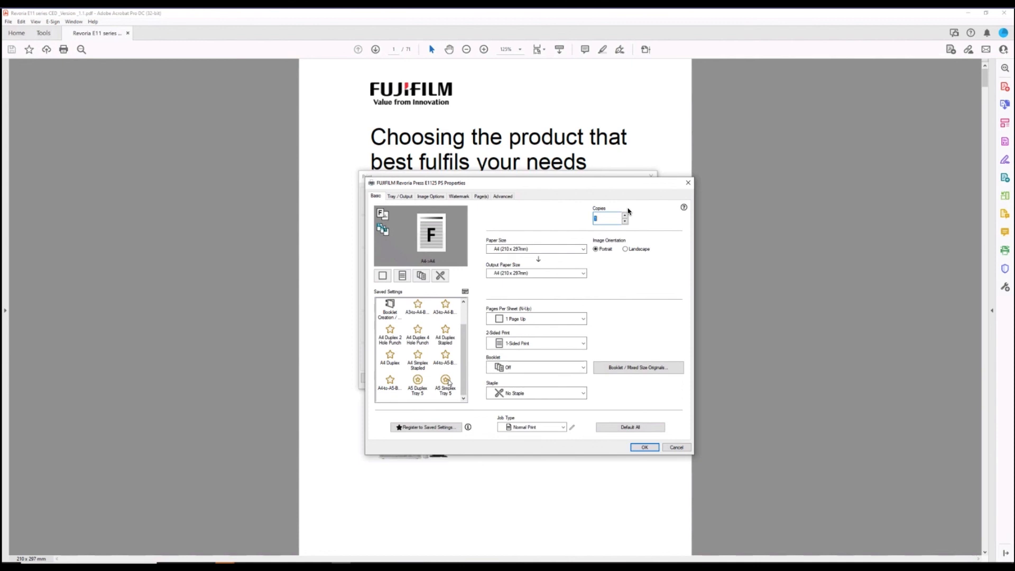
mouse_move(382, 275)
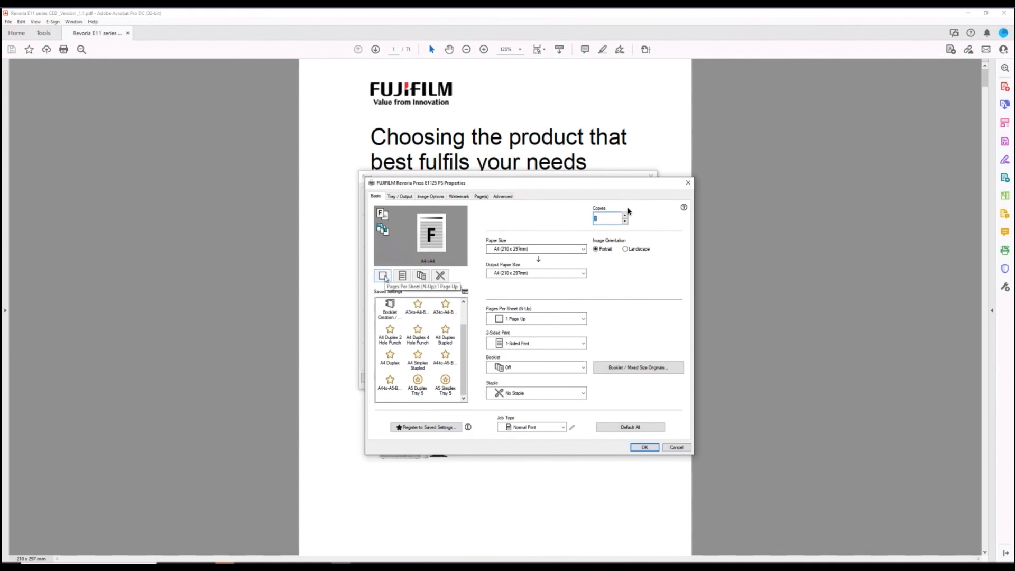